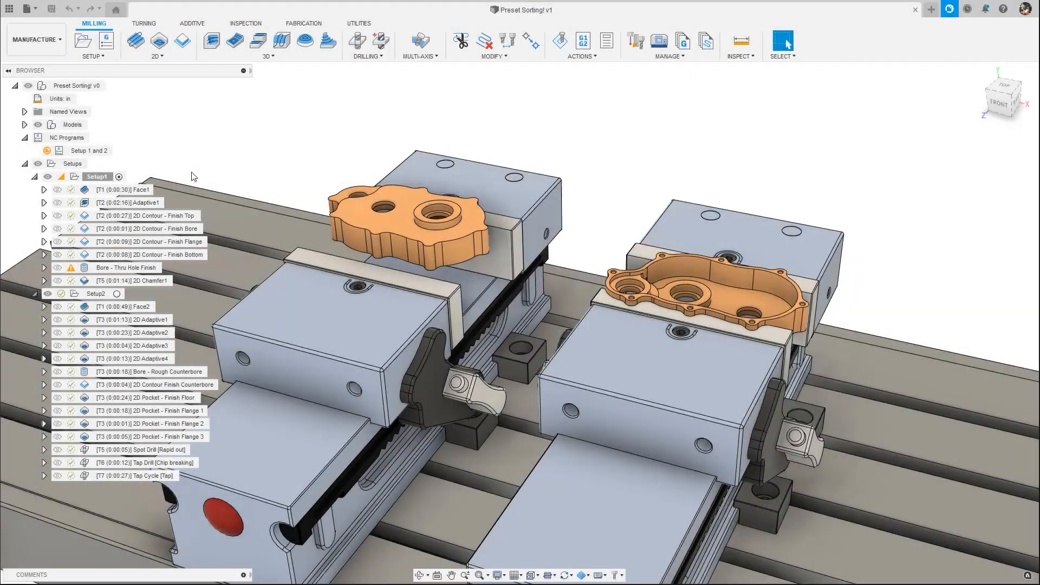
Sort the 1/2" flat endmill's cutting-data presets in order from its Edit Tool dialog
right_click(128, 202)
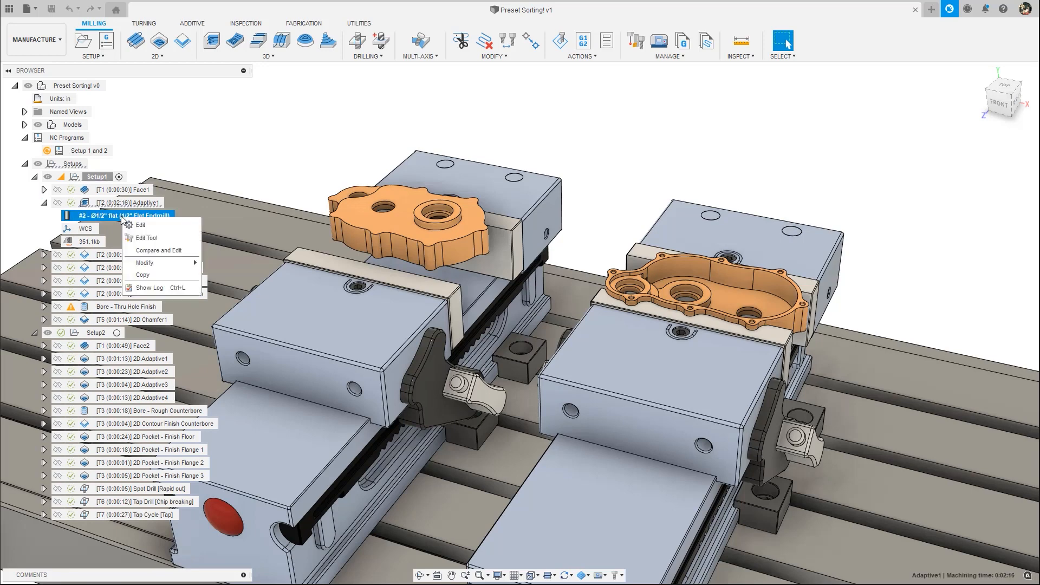
click(145, 237)
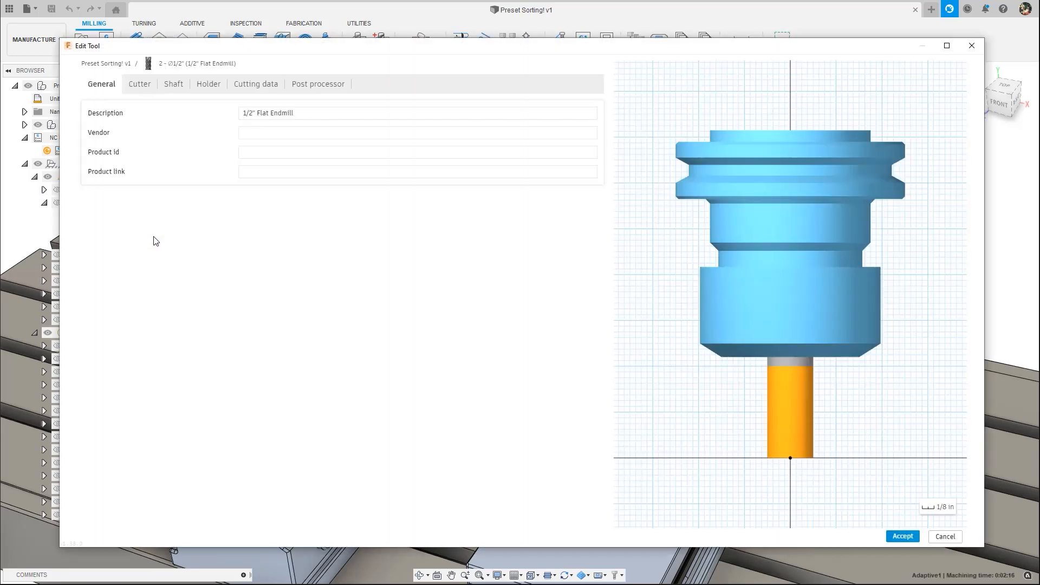
click(255, 83)
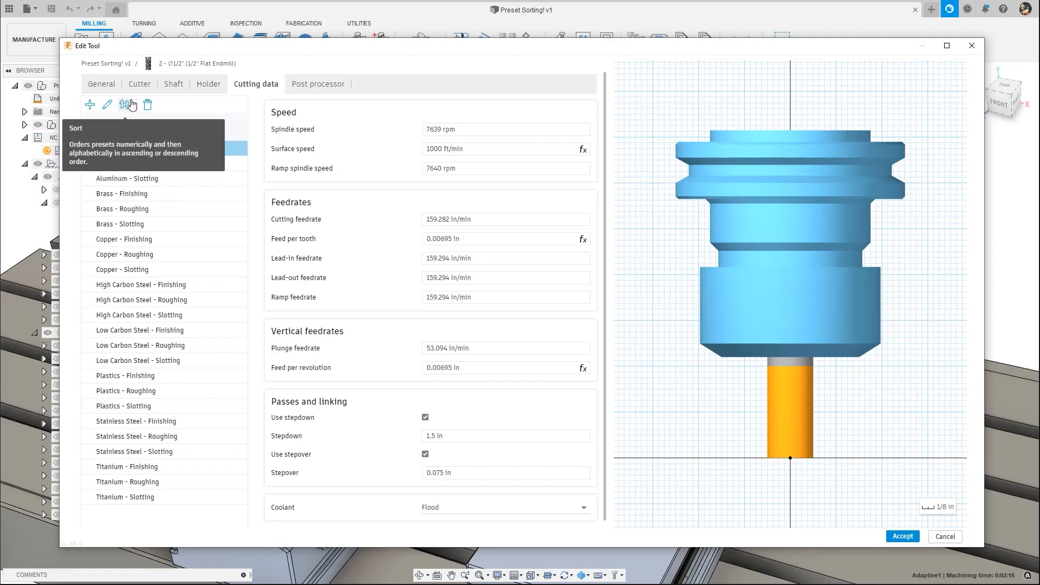
click(126, 104)
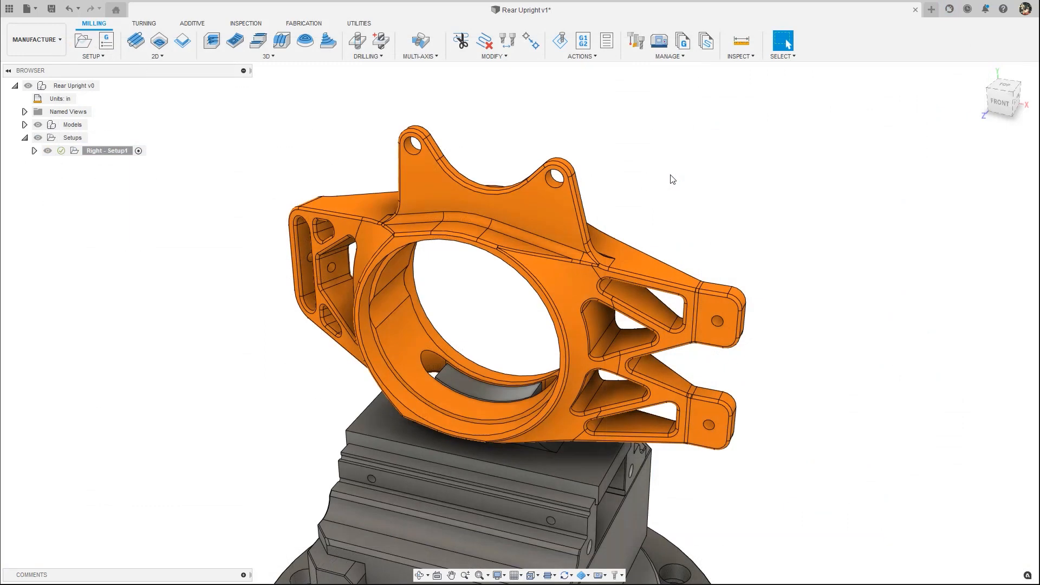
List the toolpath Modify commands: Trim, Delete Passes, Replace Tool, Move Entry Positions
click(494, 55)
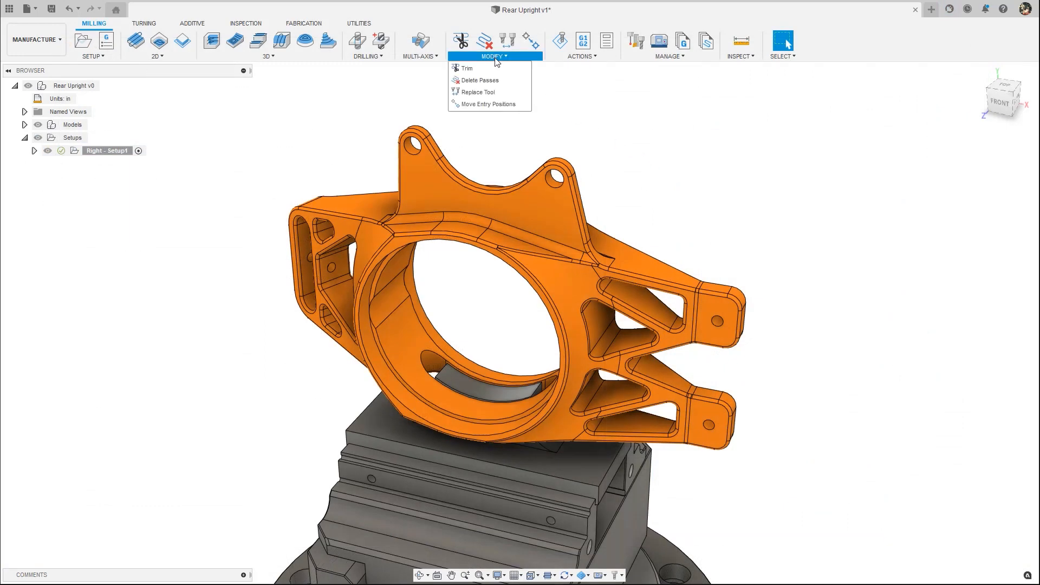
mouse_move(468, 68)
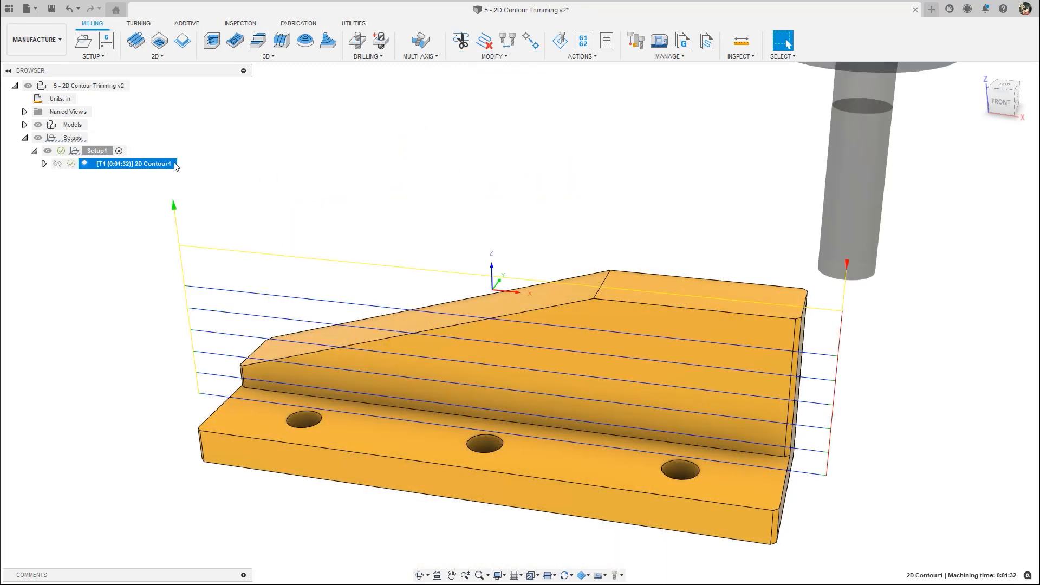
Trim 2D Contour1 by plane using the sloped top face and choose the side to keep
click(460, 40)
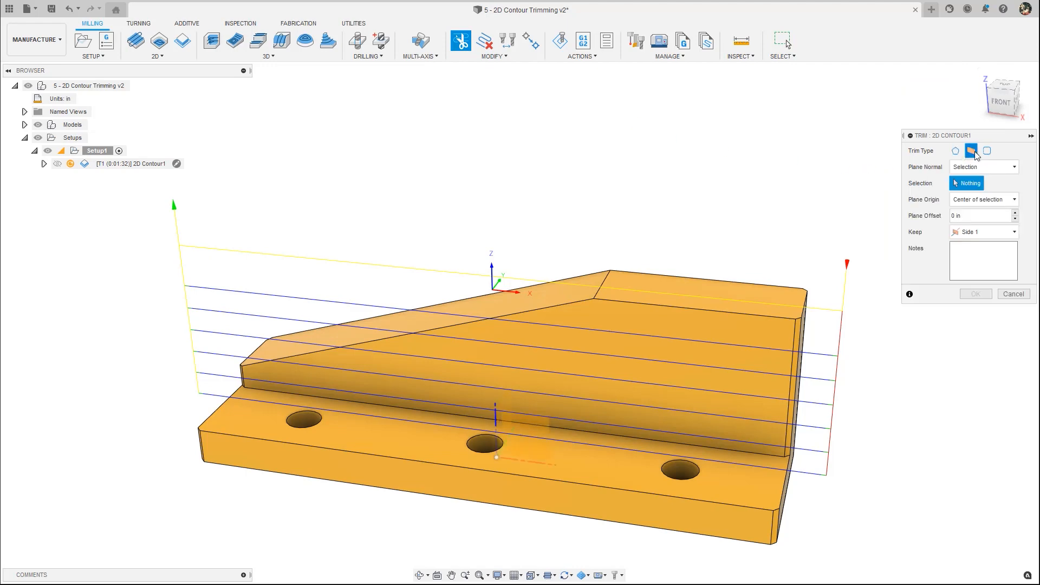
click(984, 232)
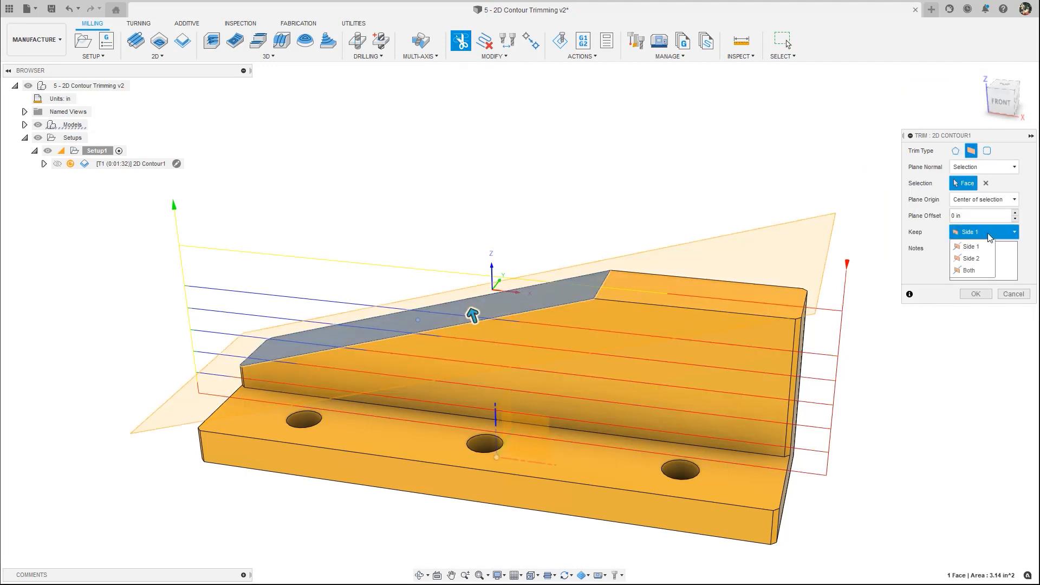
click(973, 294)
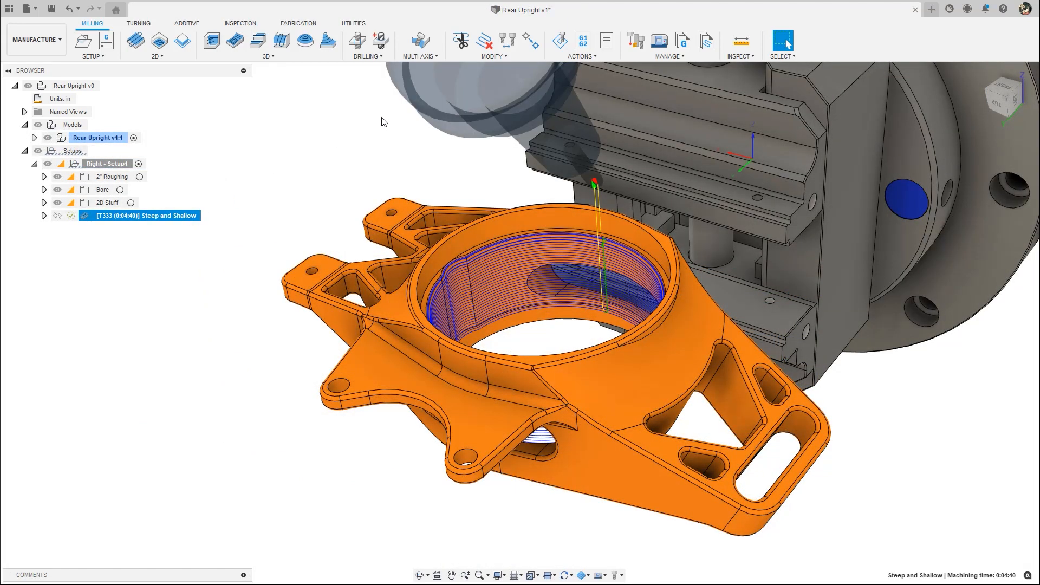
Move the Steep and Shallow toolpath's entry position to a new point in the bore
click(529, 42)
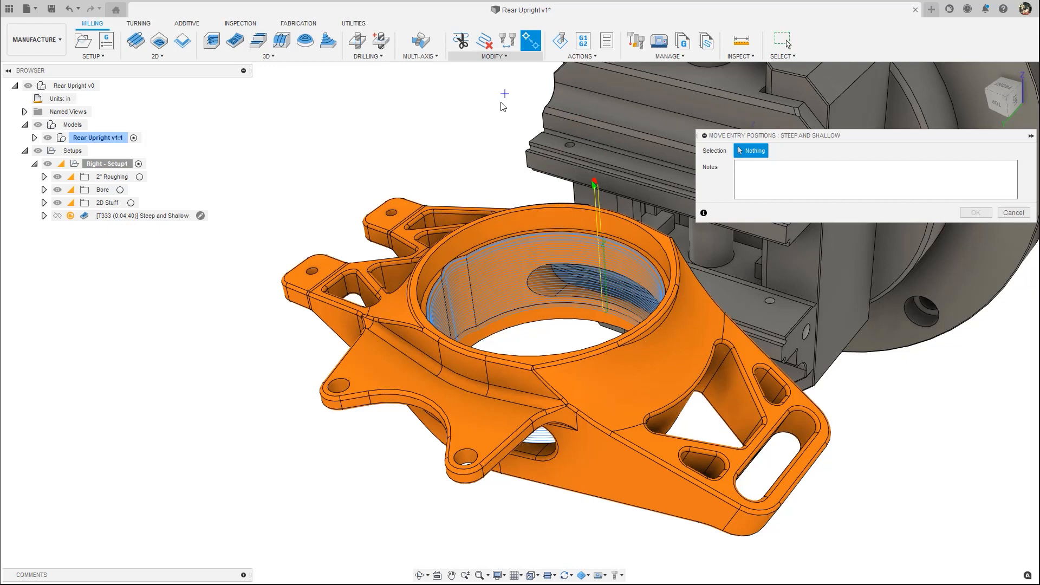
click(477, 338)
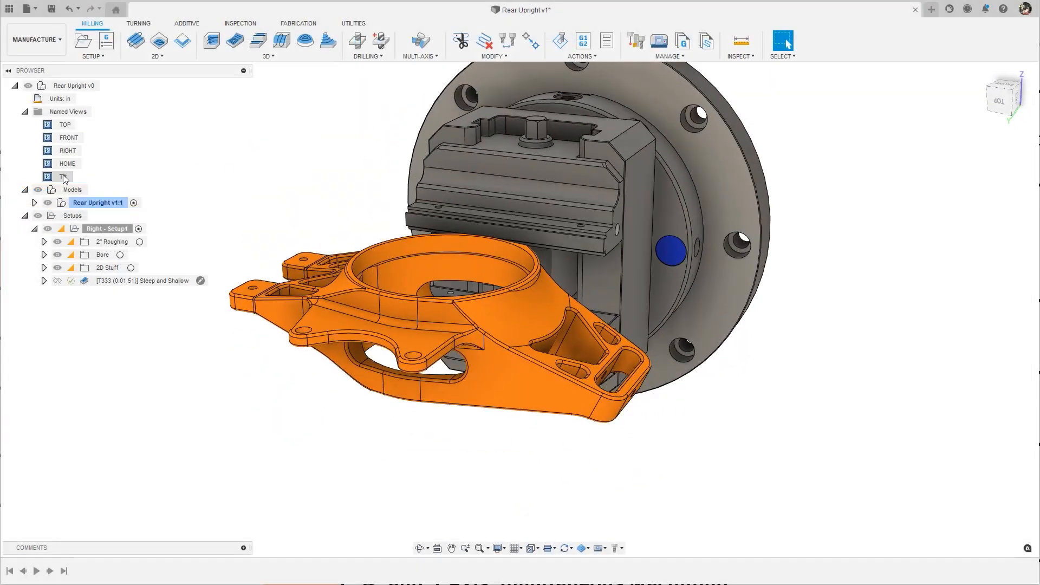
Edit Steep and Shallow, tilt the tool orientation toward the sloped arm and regenerate
right_click(143, 280)
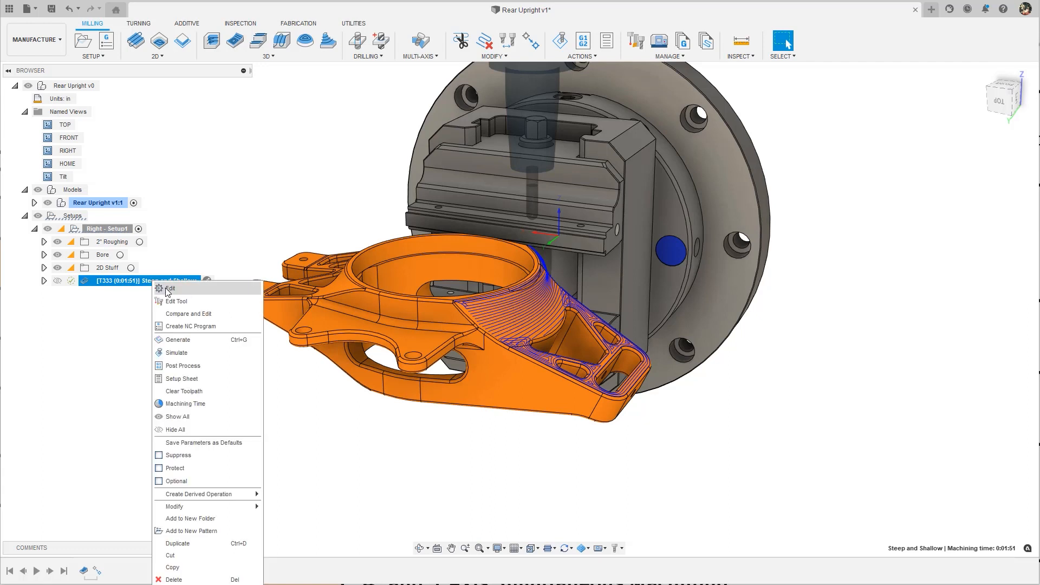
click(170, 288)
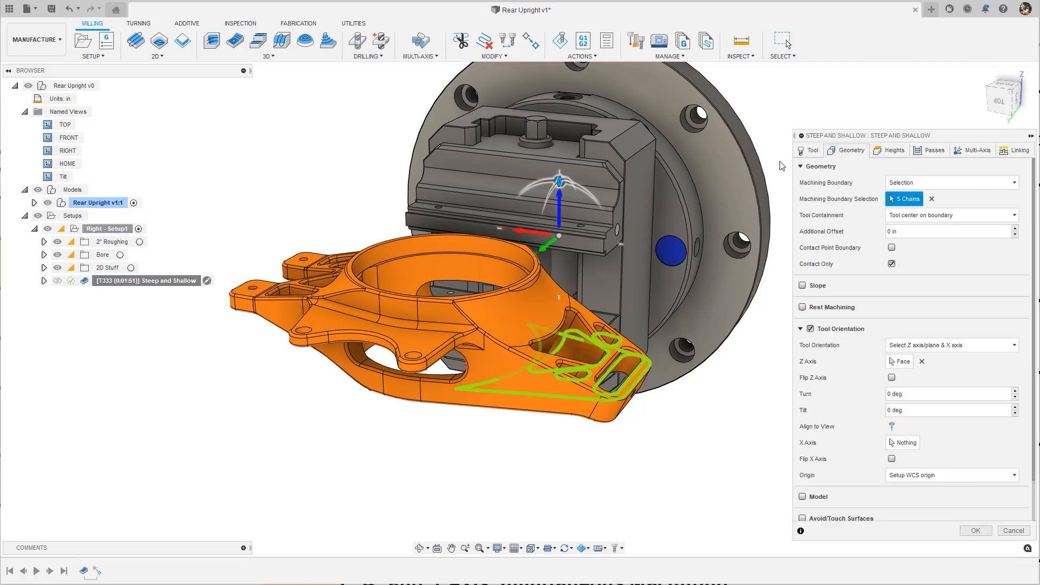
drag(559, 193, 572, 185)
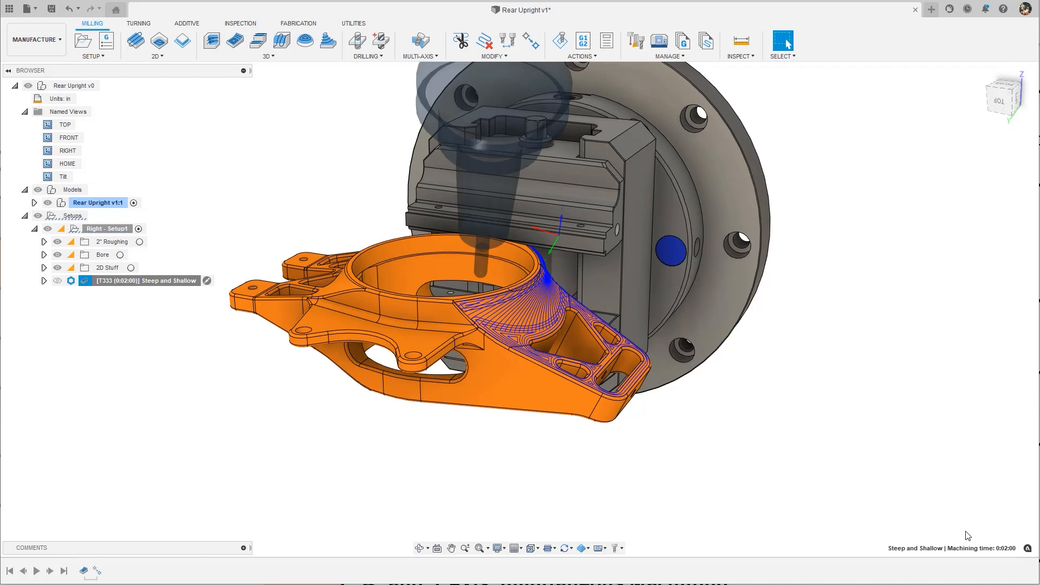
click(71, 279)
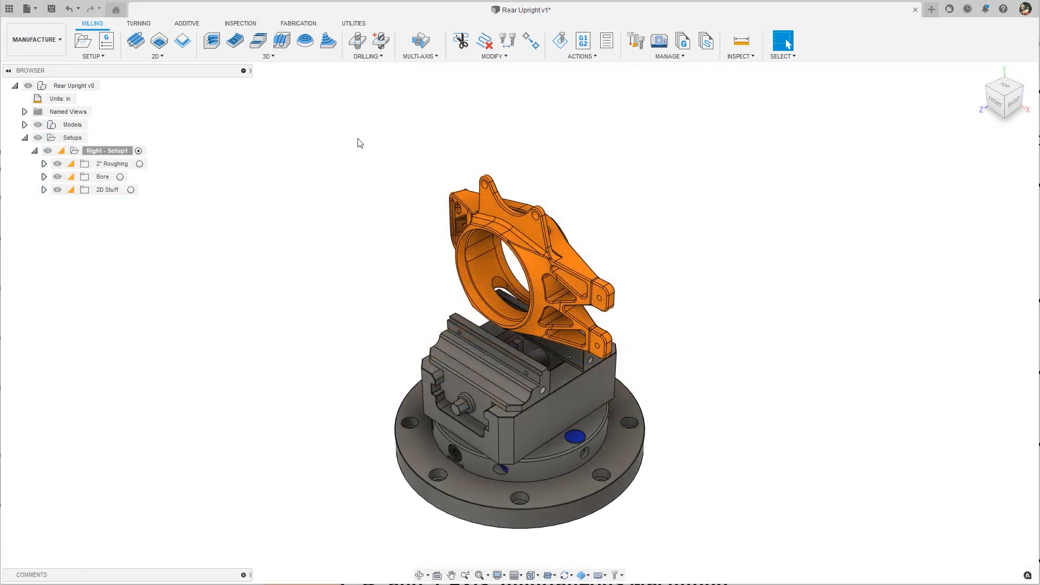
List the multi-axis strategies Swarf, Multi-Axis Contour and Rotary
click(419, 41)
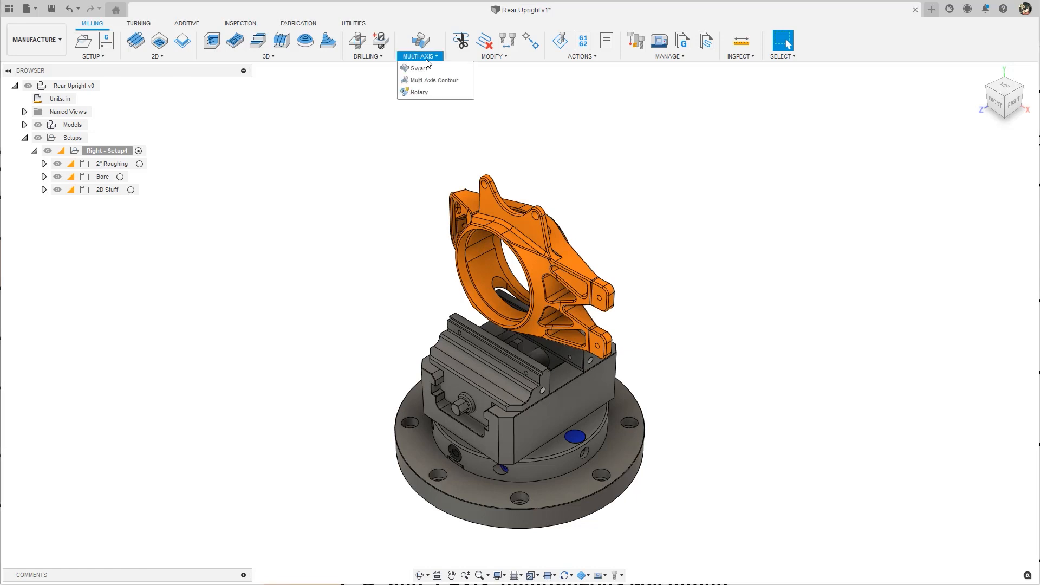
mouse_move(419, 67)
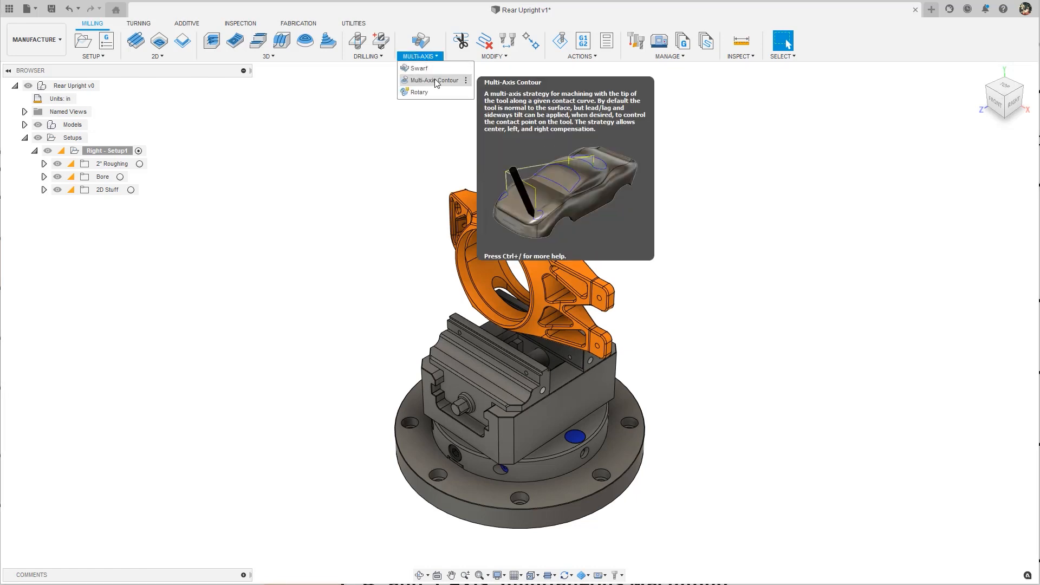
mouse_move(419, 91)
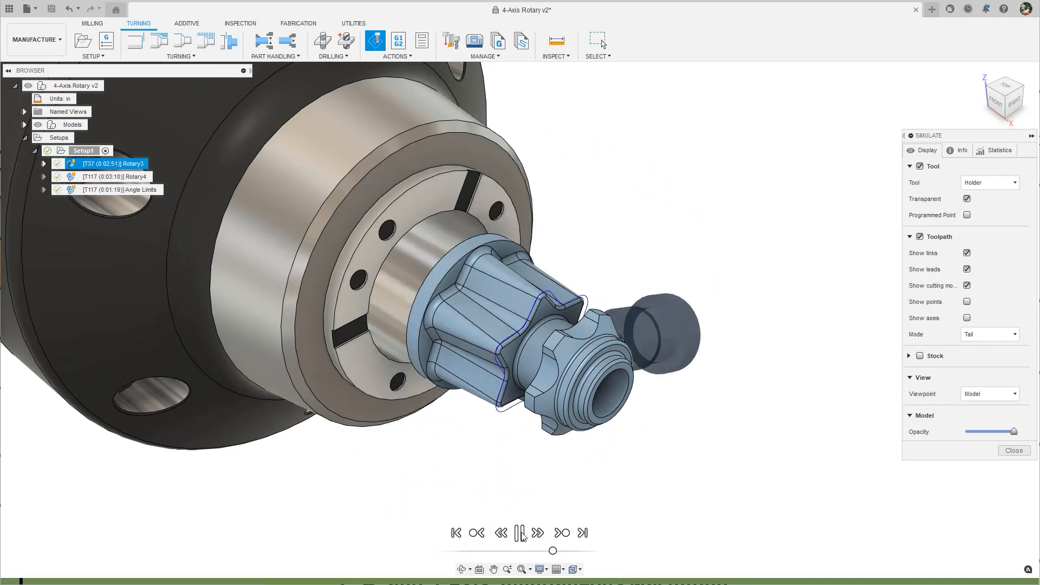
Play and step through the Rotary3 simulation around the knob's lobed profile
click(536, 531)
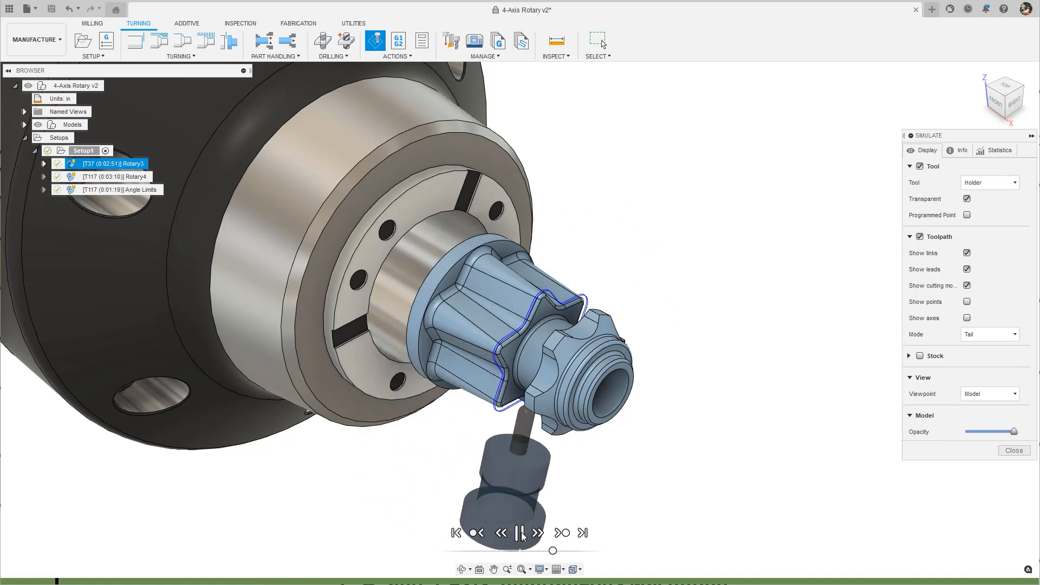
click(537, 532)
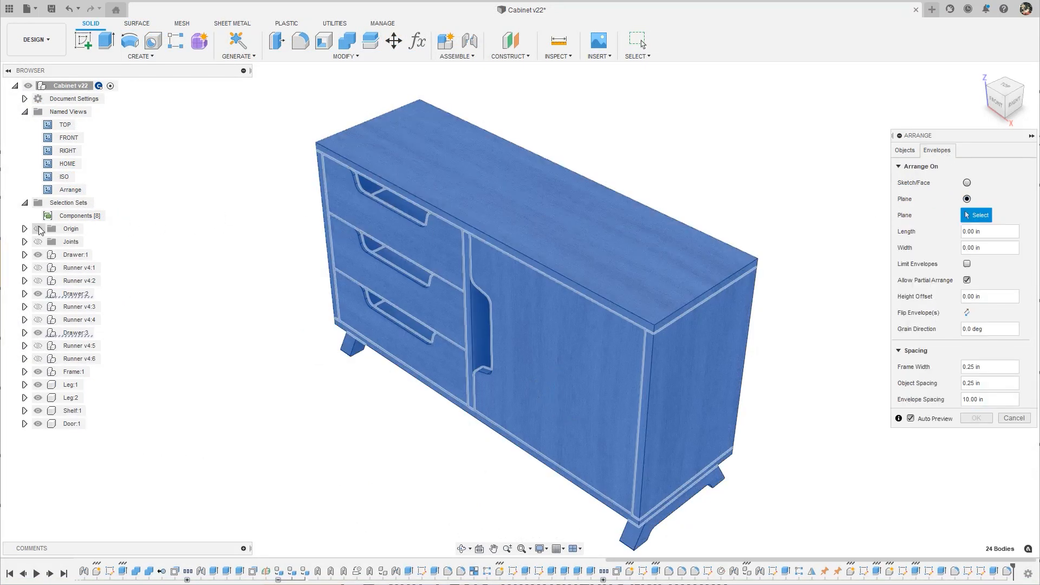
Arrange the cabinet panels on the chosen plane with a 45° grain direction
click(425, 312)
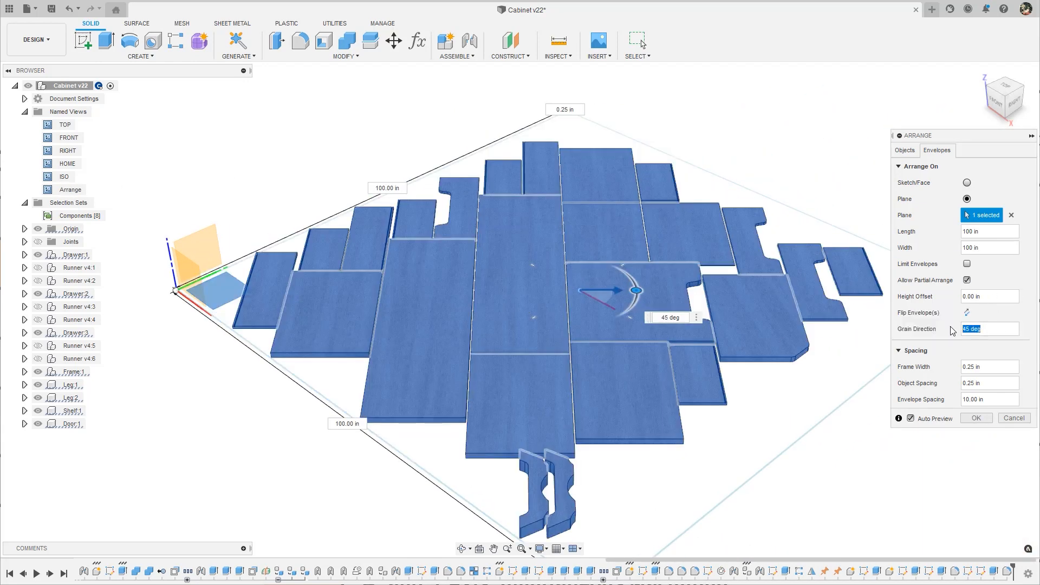
click(975, 419)
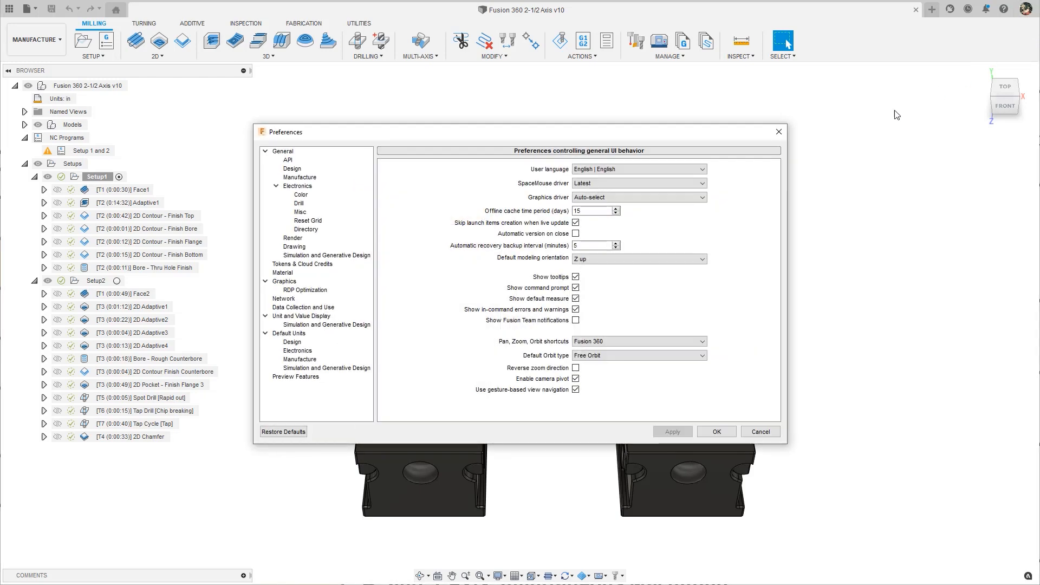
Filter Preview Features to Manufacture and scroll to items like Tool Library
click(295, 376)
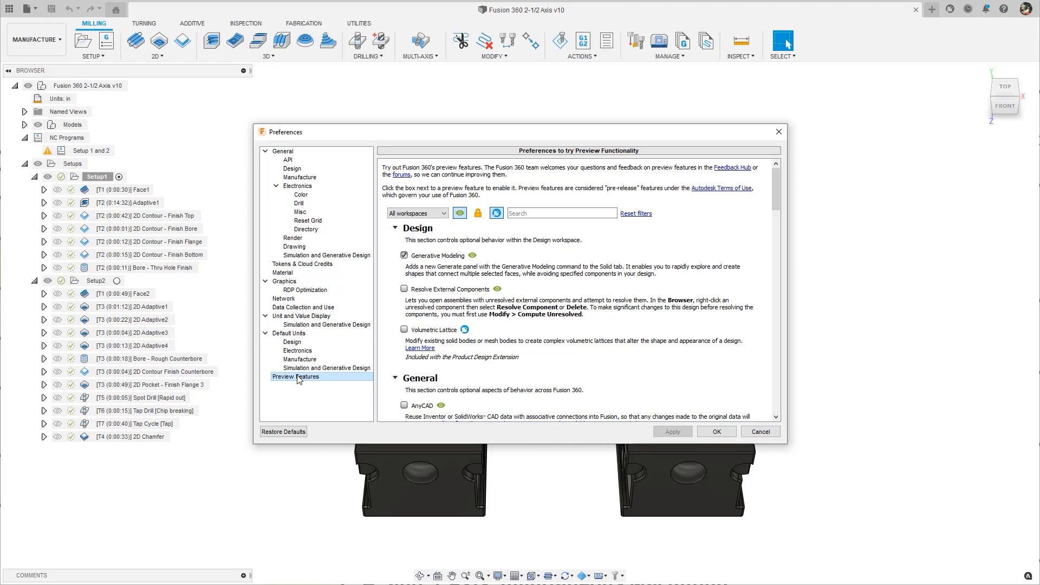
click(416, 214)
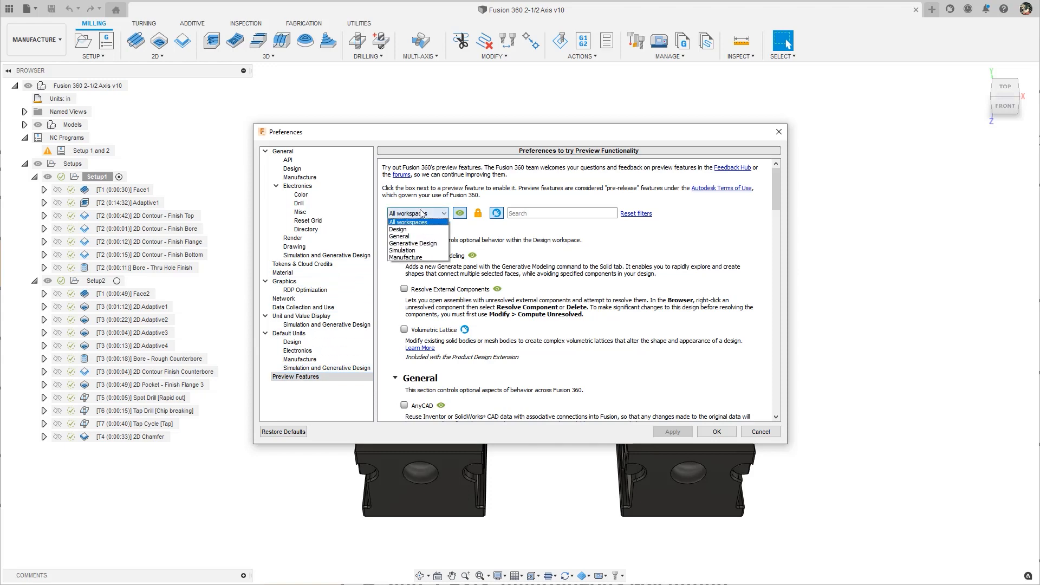
click(405, 257)
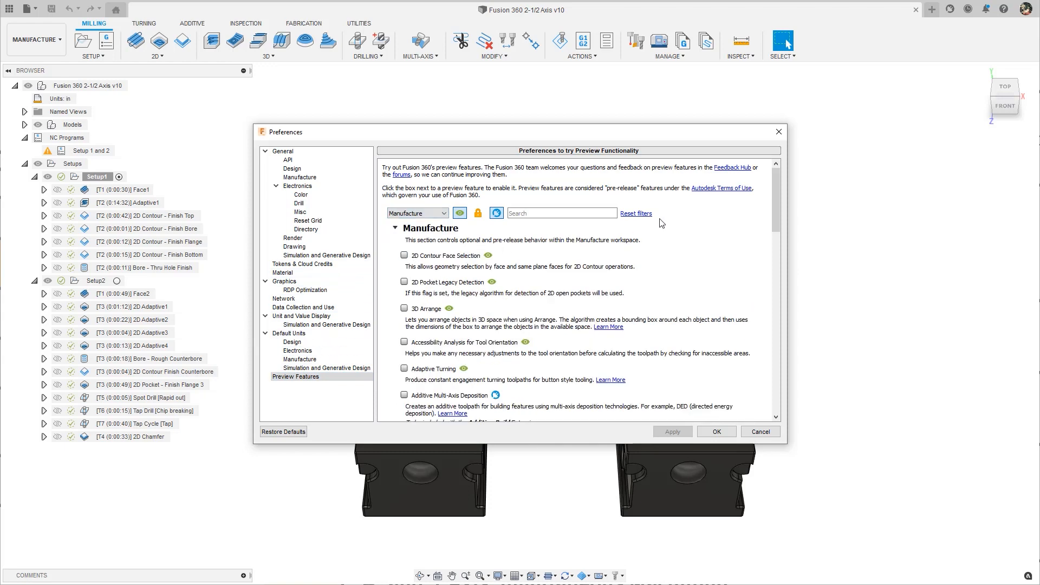
scroll(down, 3)
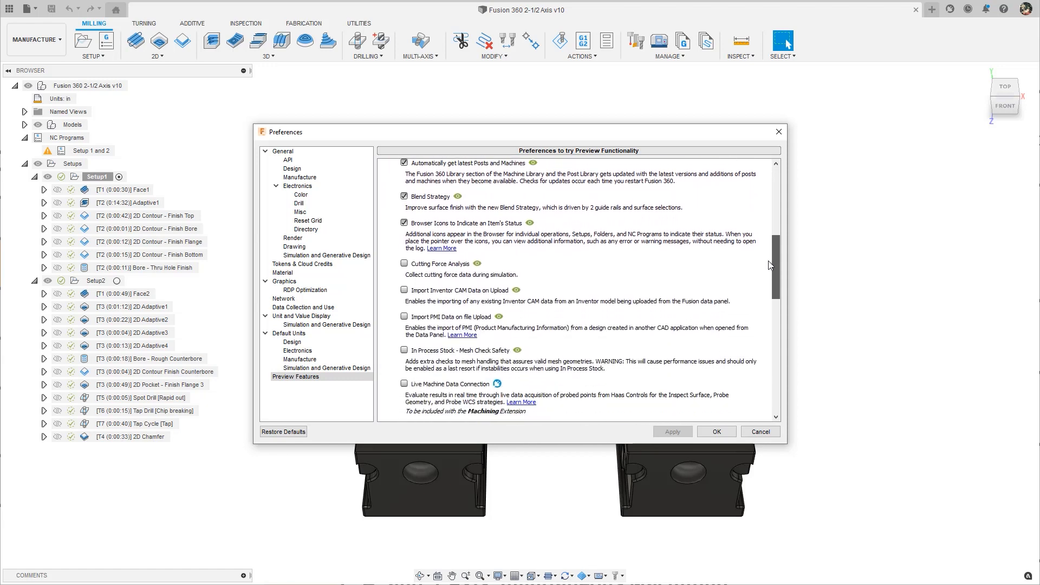
scroll(down, 3)
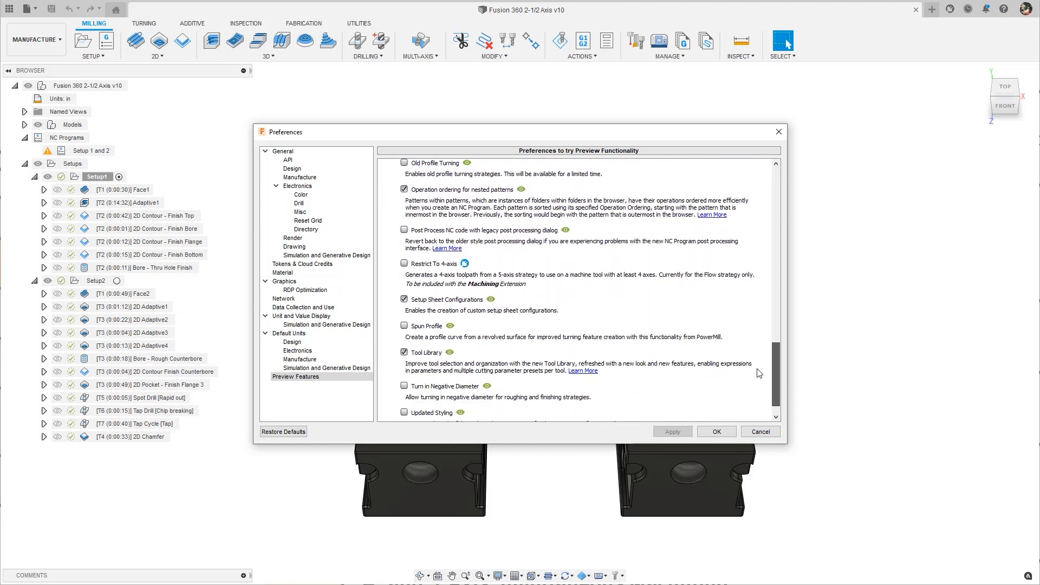